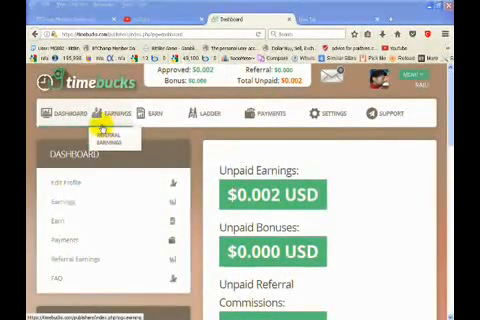
From the Dashboard, view the Earnings history showing $0.002 earned and one approved task.
left_click(68, 116)
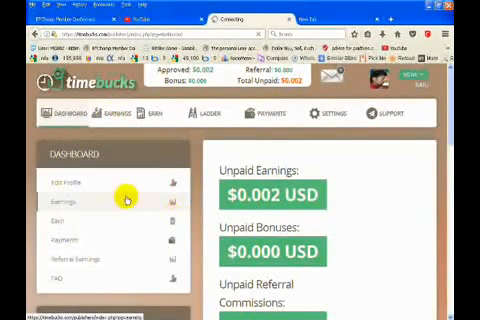
left_click(62, 204)
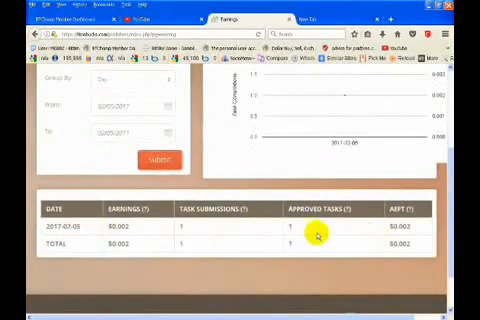
mouse_move(258, 252)
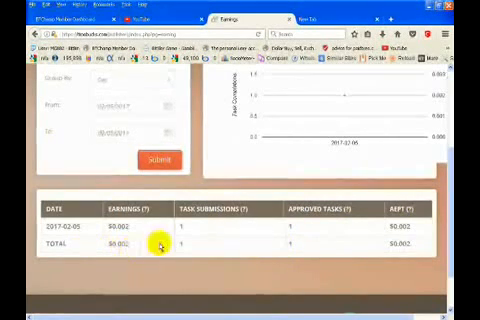
scroll("up", 3)
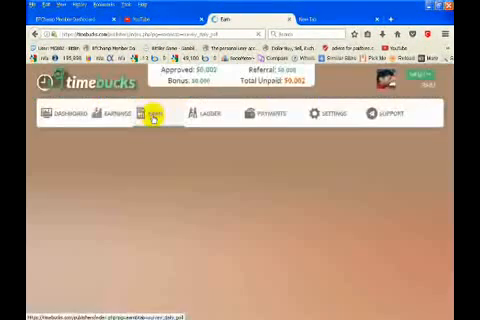
Browse the Surveys tab of the Earn section and its list of survey providers.
left_click(148, 116)
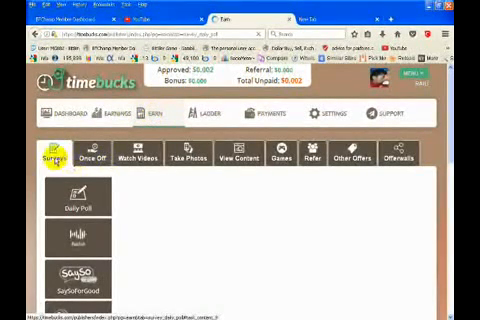
left_click(88, 160)
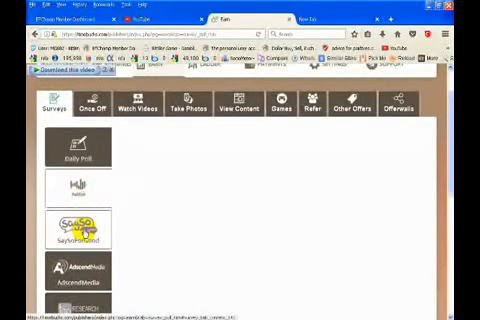
scroll("down", 3)
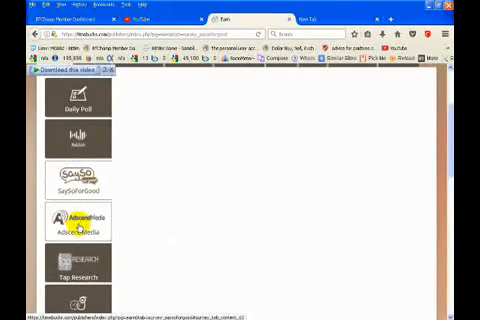
scroll("down", 3)
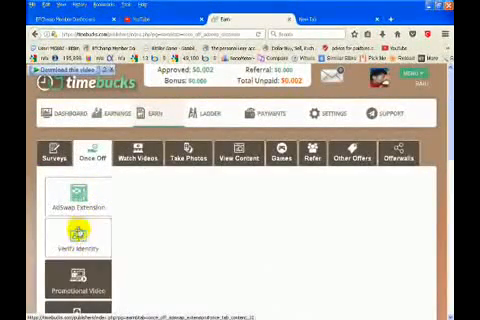
Read the AdSwag Chrome extension offer details, then browse the Watch Videos offers.
scroll("down", 3)
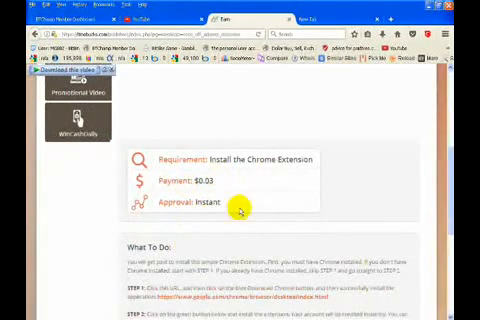
scroll("down", 3)
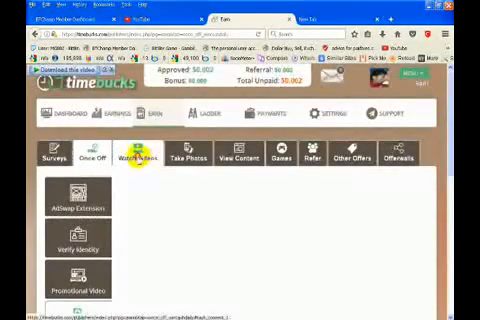
left_click(136, 158)
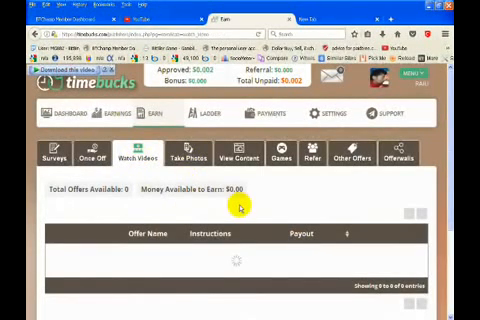
scroll("down", 3)
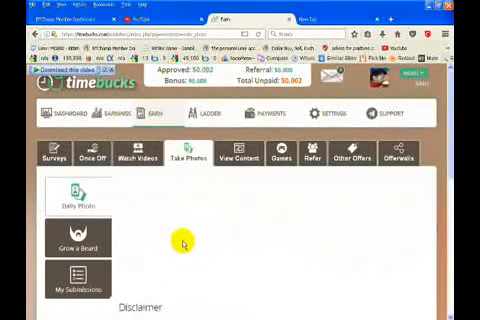
mouse_move(210, 256)
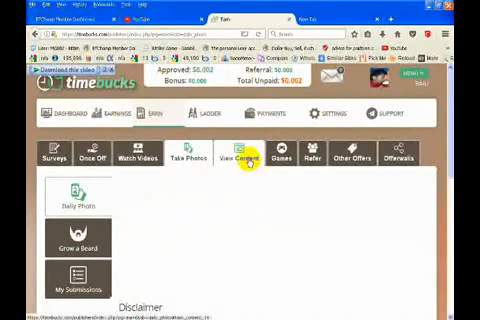
Browse the View Content offers: 19 articles paying $0.003 each, about $0.038 available.
left_click(236, 158)
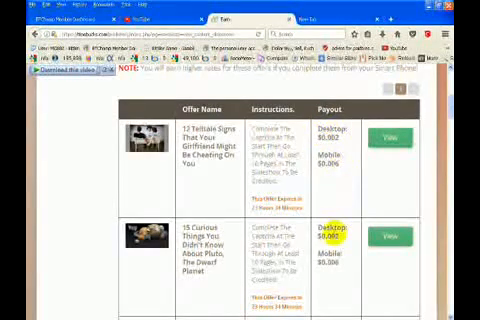
scroll("down", 3)
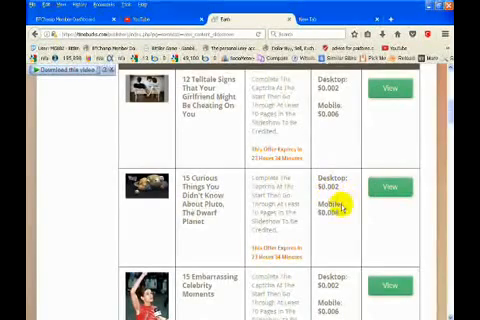
scroll("down", 3)
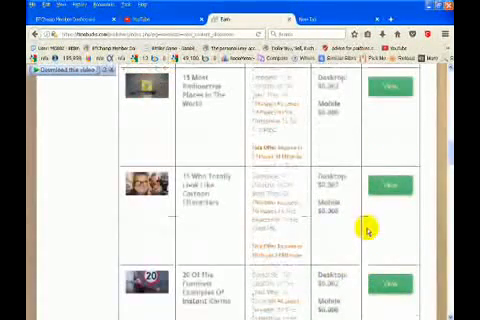
scroll("up", 3)
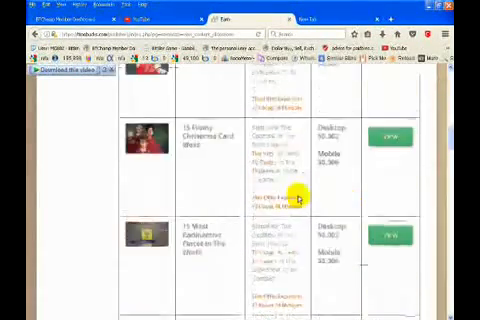
scroll("up", 3)
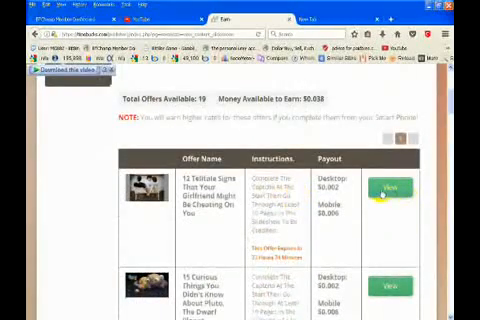
scroll("up", 3)
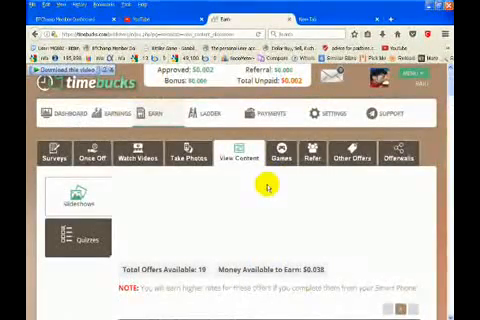
scroll("down", 3)
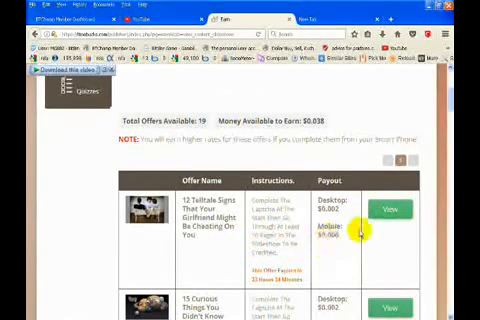
scroll("up", 3)
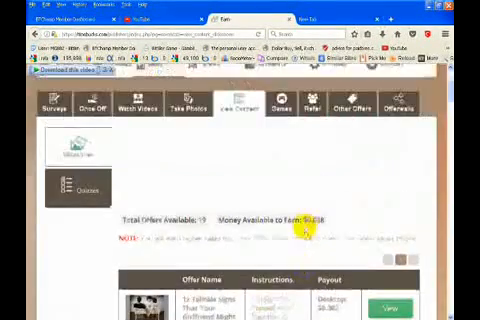
scroll("down", 3)
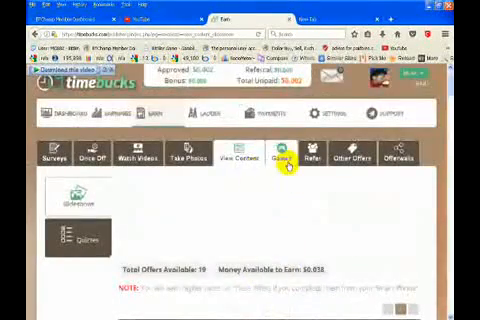
Check the click offers and look through the referral earnings calculator page.
left_click(312, 158)
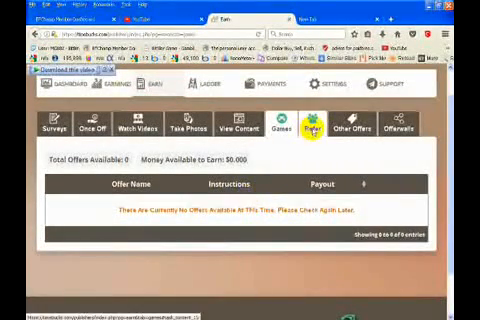
left_click(306, 130)
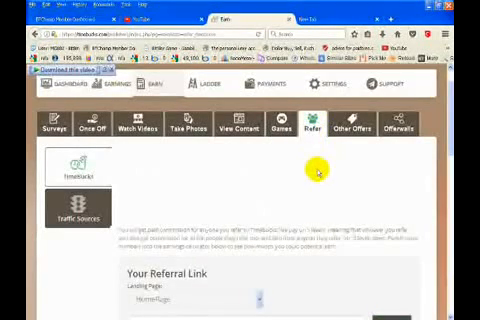
scroll("down", 3)
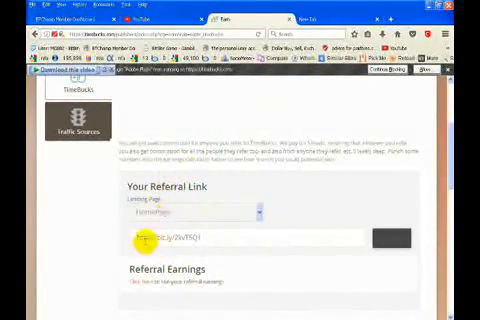
scroll("down", 3)
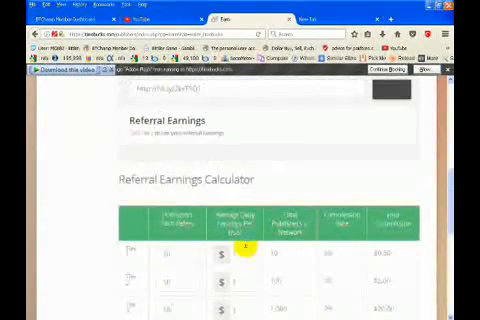
scroll("down", 3)
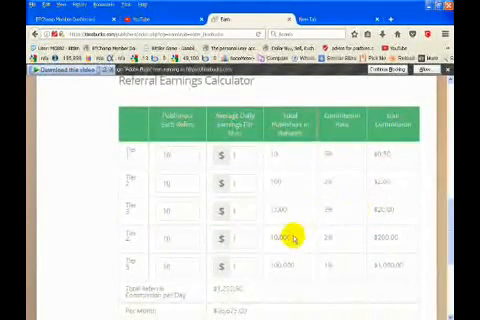
scroll("up", 3)
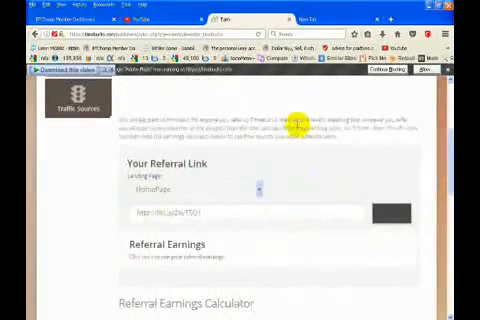
scroll("up", 3)
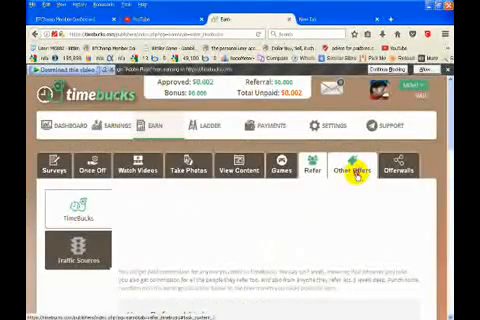
Check the empty Other Offers list, then browse the Offerwalls providers such as Persona.ly and OfferToro.
left_click(336, 168)
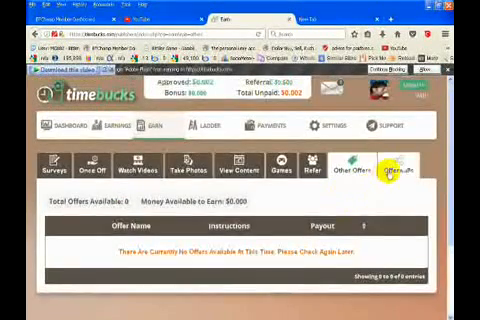
left_click(396, 168)
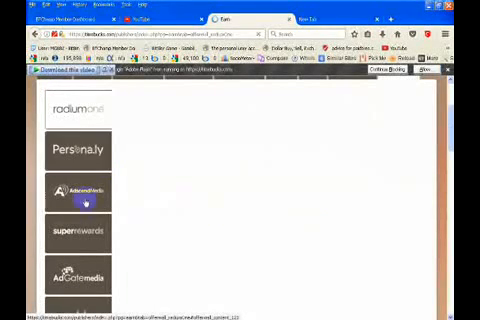
scroll("down", 3)
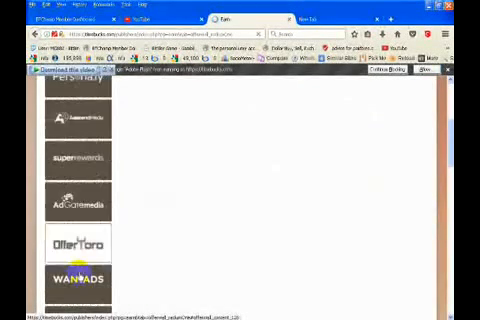
scroll("up", 3)
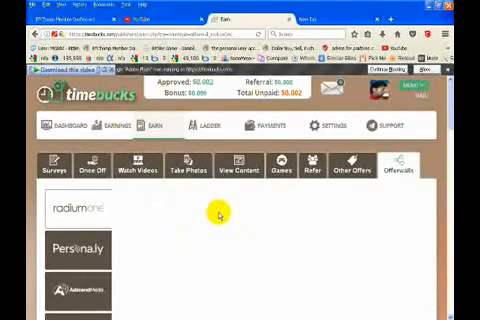
mouse_move(376, 198)
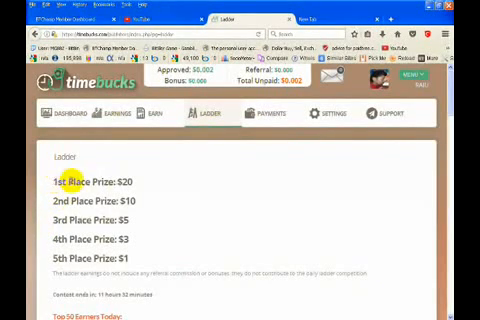
Scroll through the Ladder's $20–$1 daily prizes and the Top 50 Earners Today table.
scroll("down", 3)
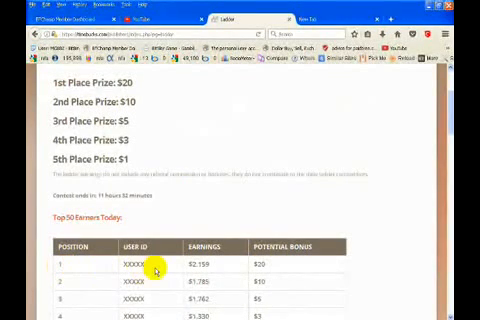
mouse_move(248, 272)
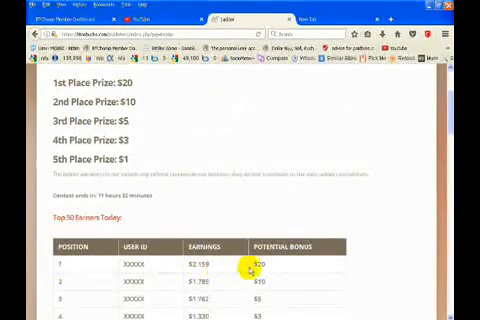
mouse_move(192, 268)
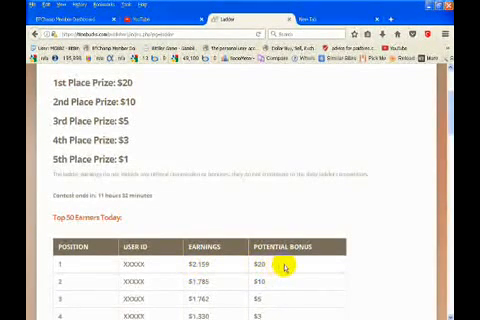
scroll("down", 3)
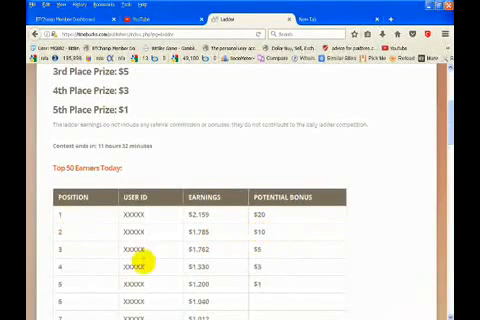
scroll("down", 3)
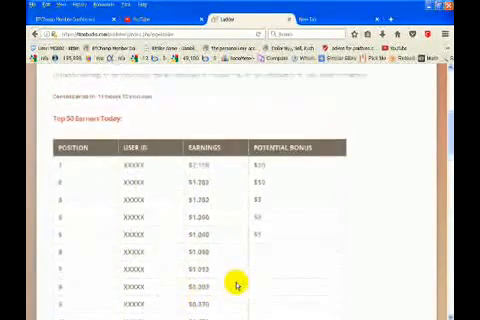
scroll("up", 3)
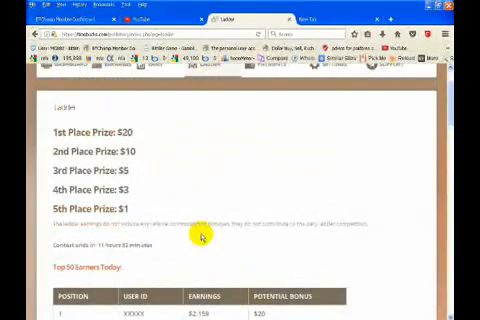
scroll("down", 3)
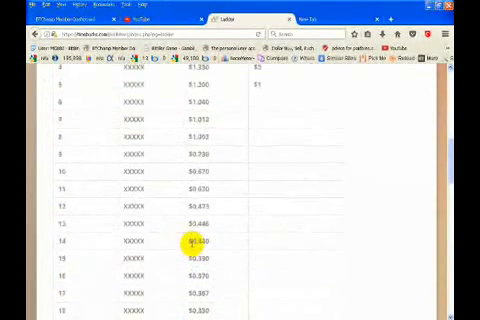
scroll("up", 3)
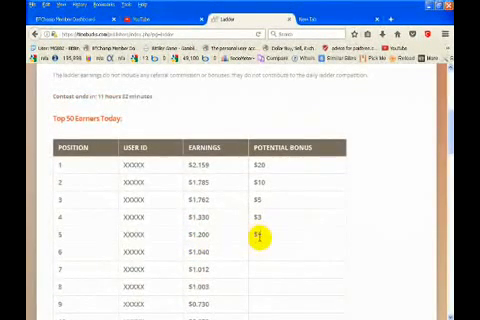
scroll("up", 3)
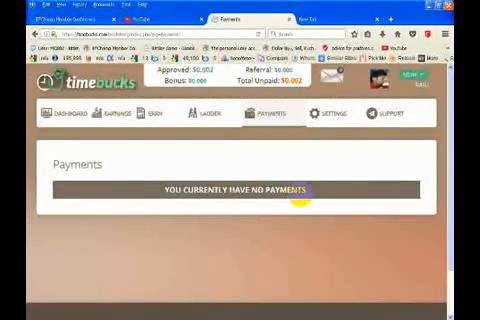
mouse_move(252, 210)
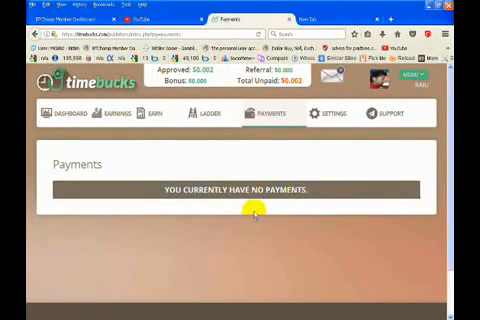
mouse_move(298, 168)
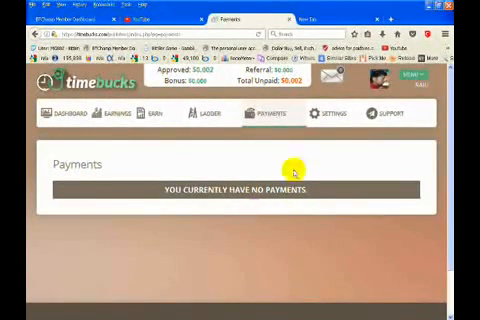
mouse_move(324, 148)
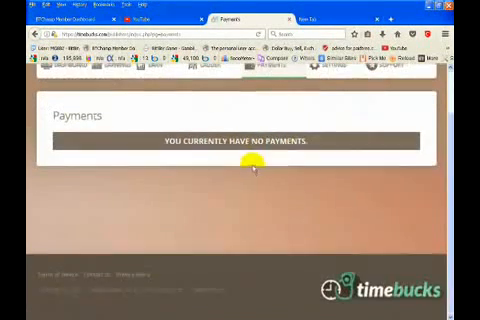
Review the Payments page reporting no payments made yet.
scroll("up", 3)
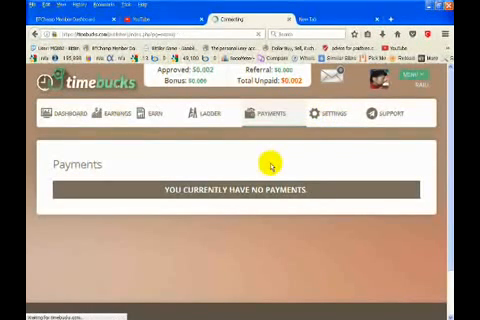
Review the Profile details in account Settings, then return to the Earn section.
left_click(328, 116)
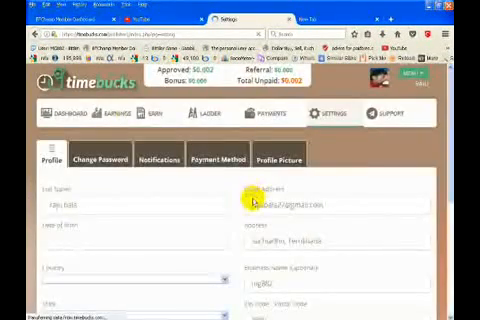
scroll("down", 3)
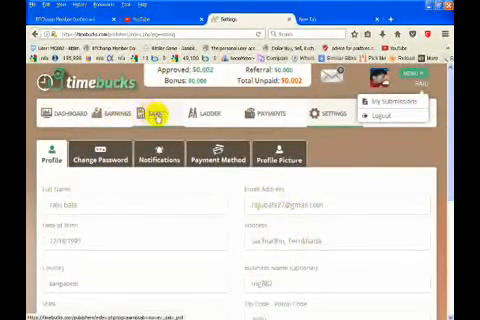
left_click(152, 110)
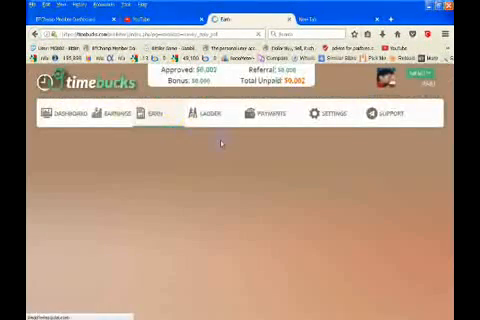
Browse the Surveys section again with the $0.01 Daily Poll and survey providers.
left_click(142, 112)
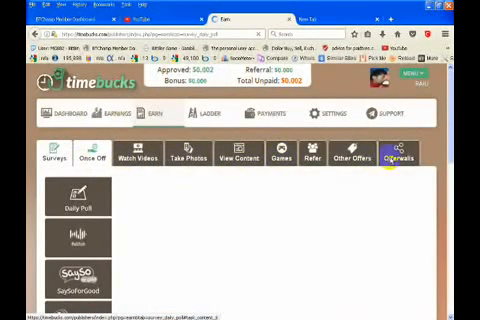
scroll("down", 3)
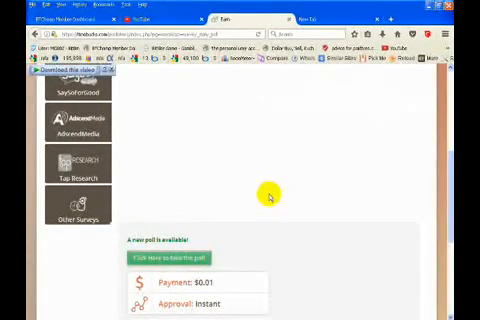
mouse_move(258, 192)
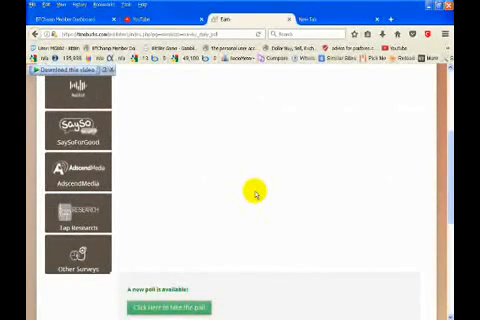
scroll("up", 3)
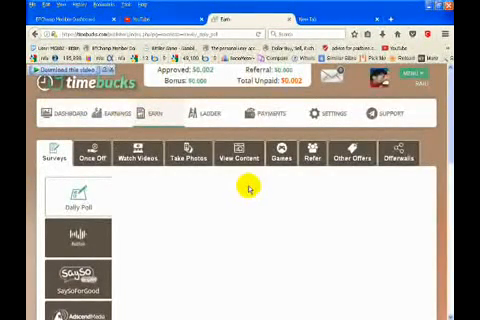
mouse_move(246, 200)
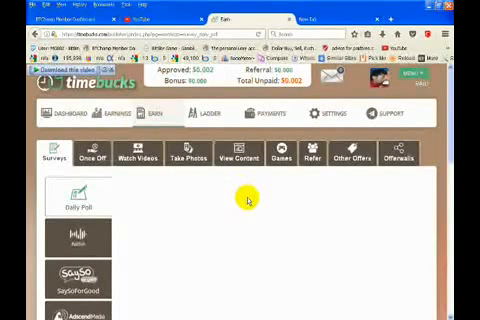